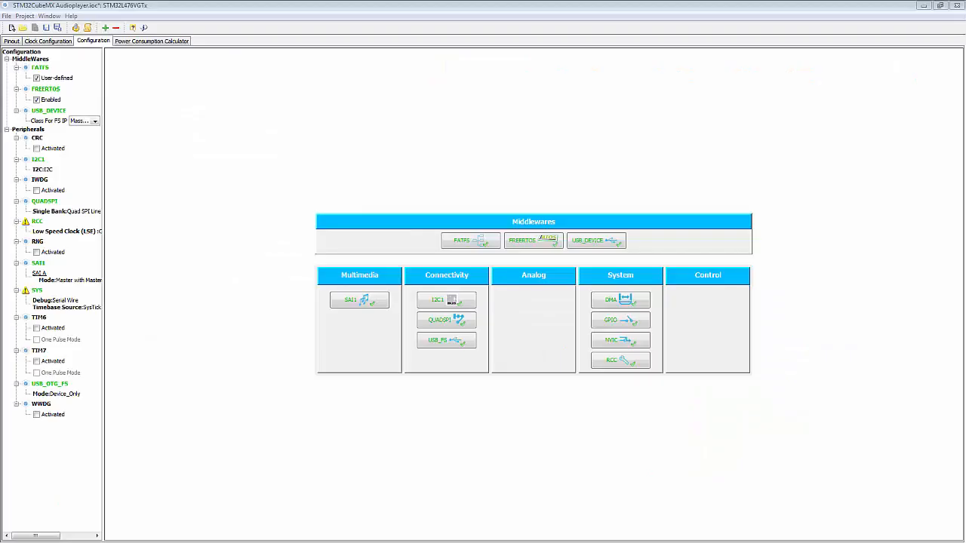
pyautogui.moveTo(533, 241)
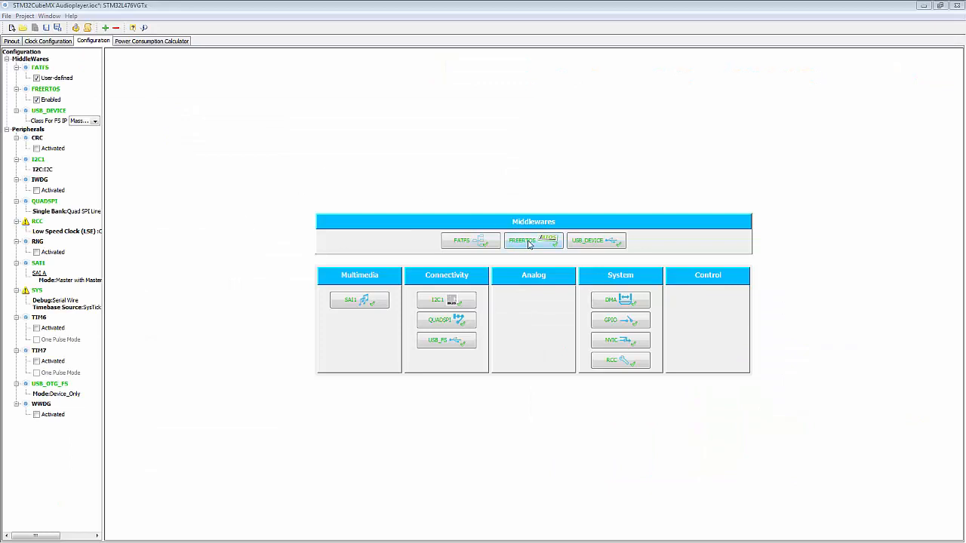
# - Open the FREERTOS middleware settings to view appTask, usbTask and audioTask and the empty queue list
pyautogui.click(533, 240)
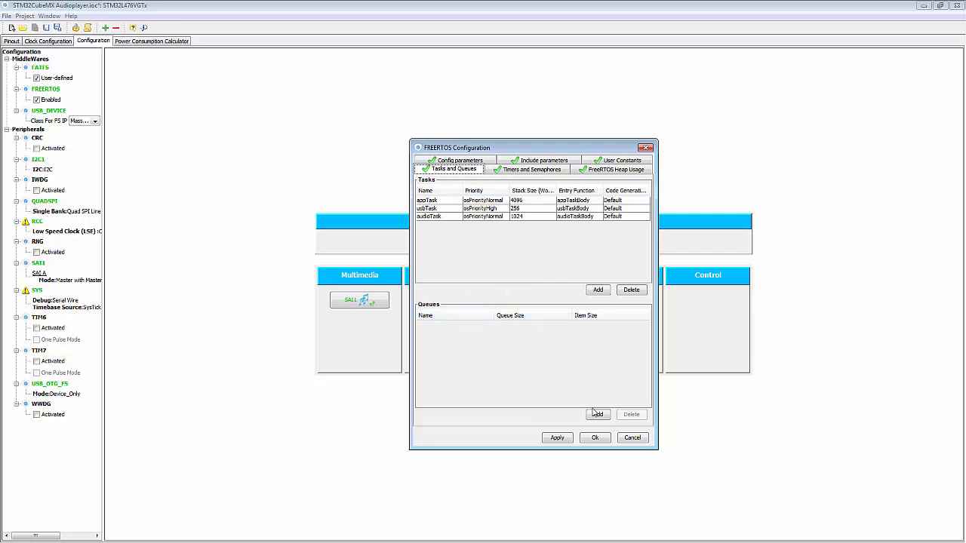
# - Create queue 'joystickInputQueue' with queue size 1 and uint16_t item size
pyautogui.click(598, 415)
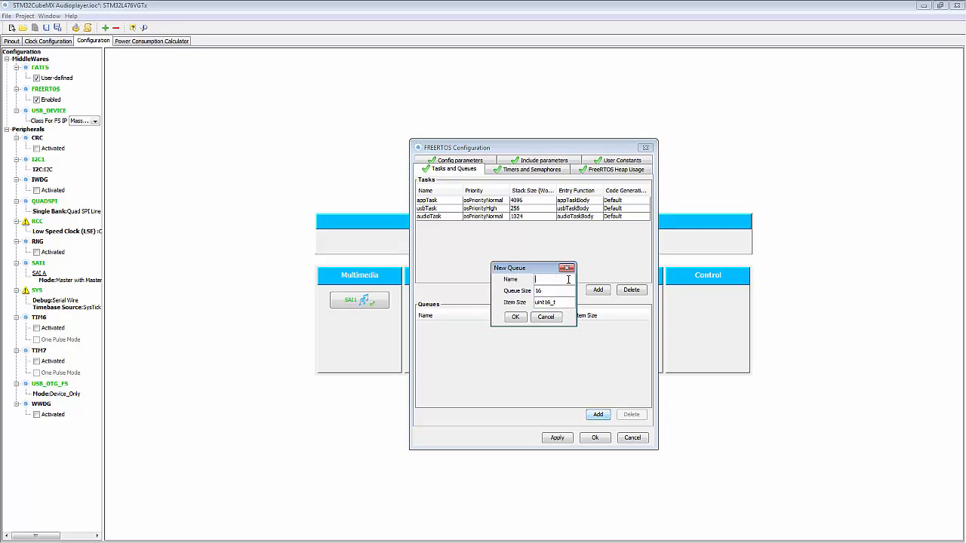
pyautogui.write('joys')
pyautogui.click(553, 291)
pyautogui.write('1')
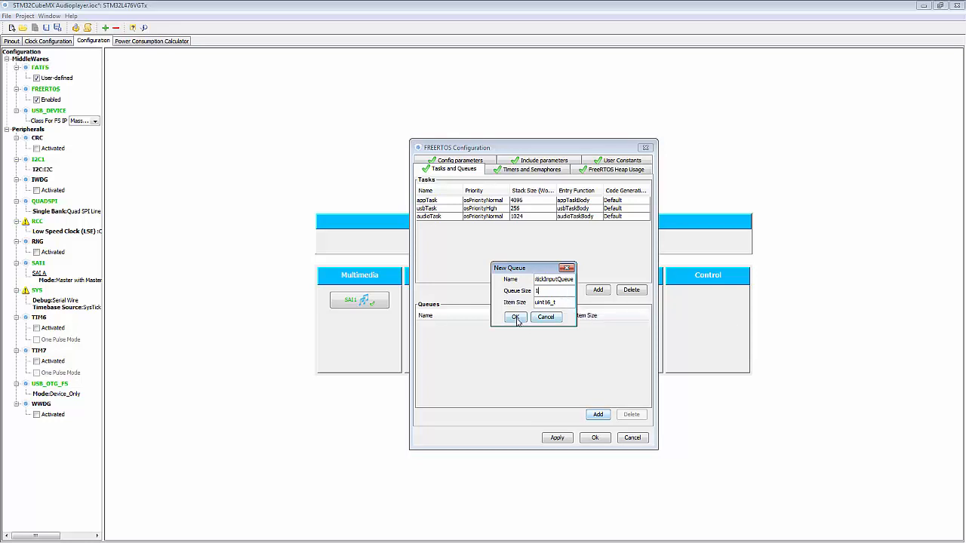
pyautogui.click(516, 317)
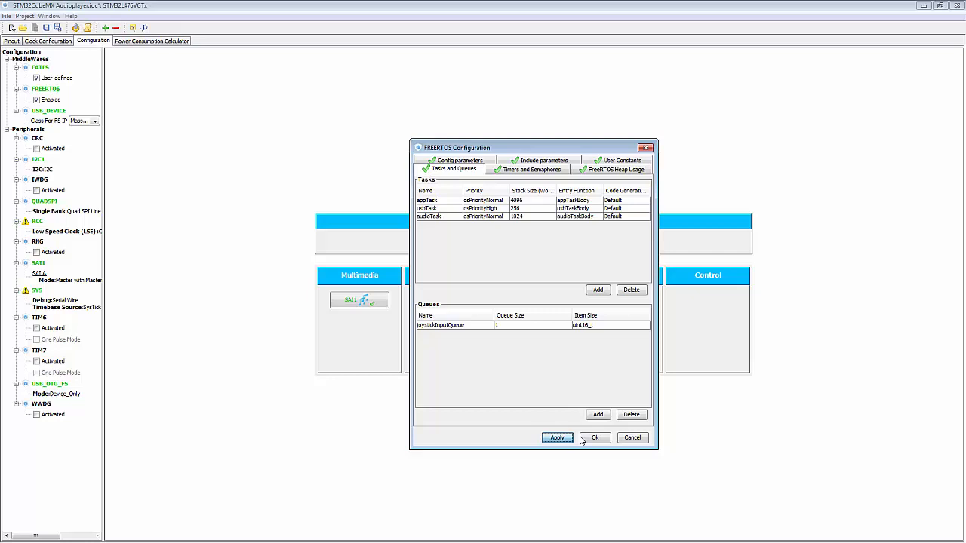
pyautogui.click(595, 438)
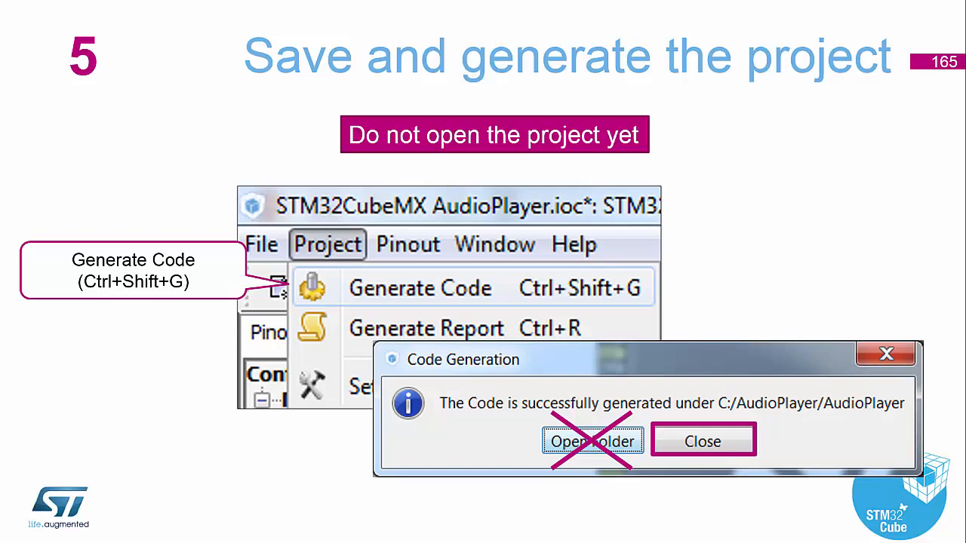
pyautogui.click(701, 441)
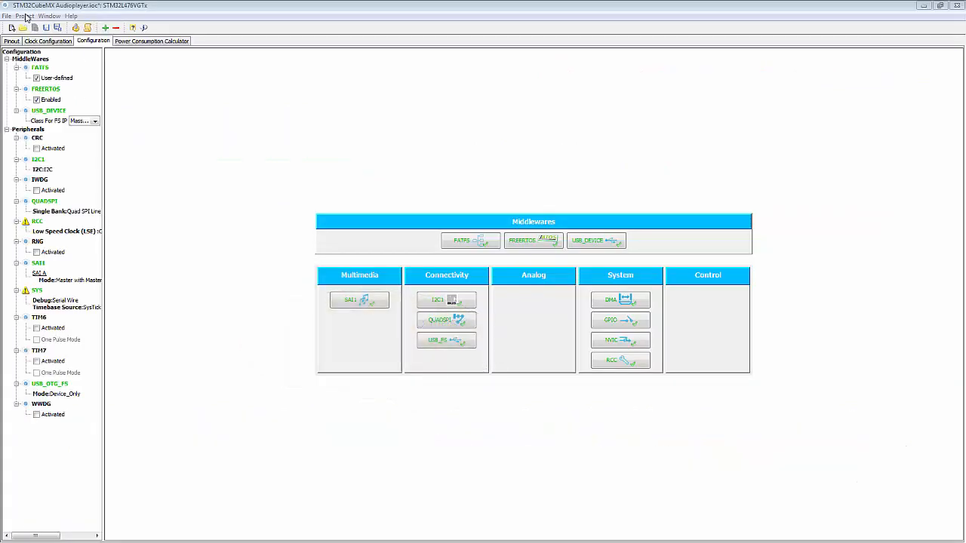
# - Generate the AudioPlayer project code from the Project menu and close the success message
pyautogui.click(23, 16)
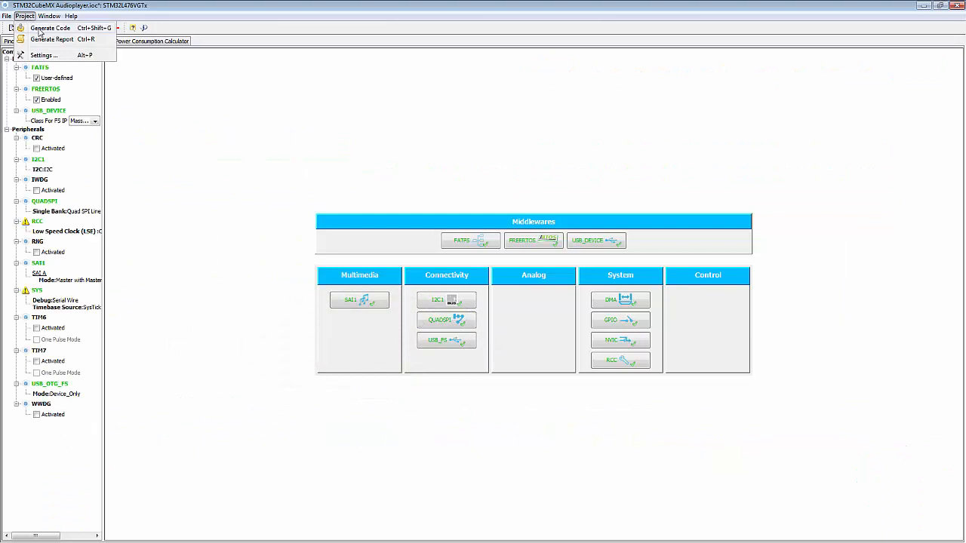
pyautogui.click(50, 28)
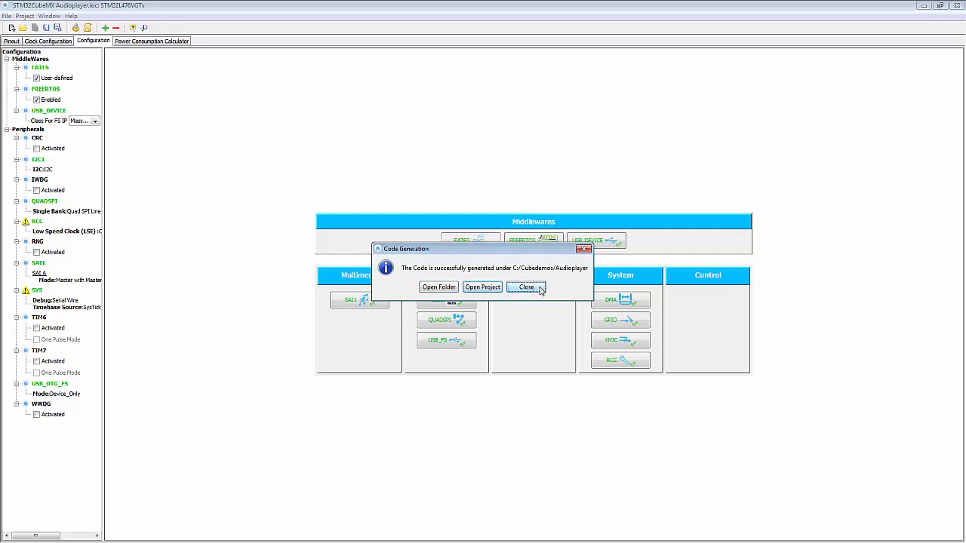
pyautogui.click(526, 286)
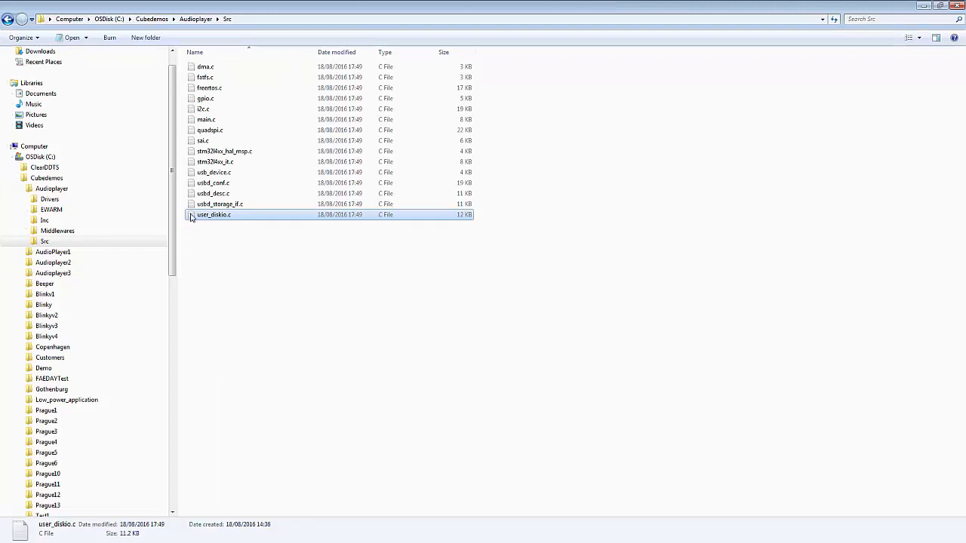
# - Copy freertos.c, sai.c and usbd_conf.c from STEP5 - ControlInput\Src into Audioplayer\Src, replacing existing files
pyautogui.scroll(-3)
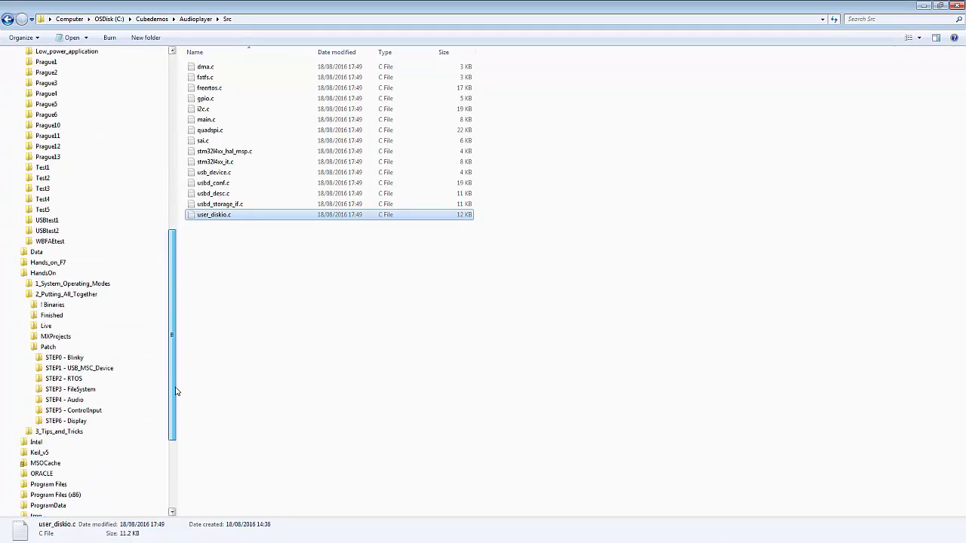
pyautogui.click(74, 410)
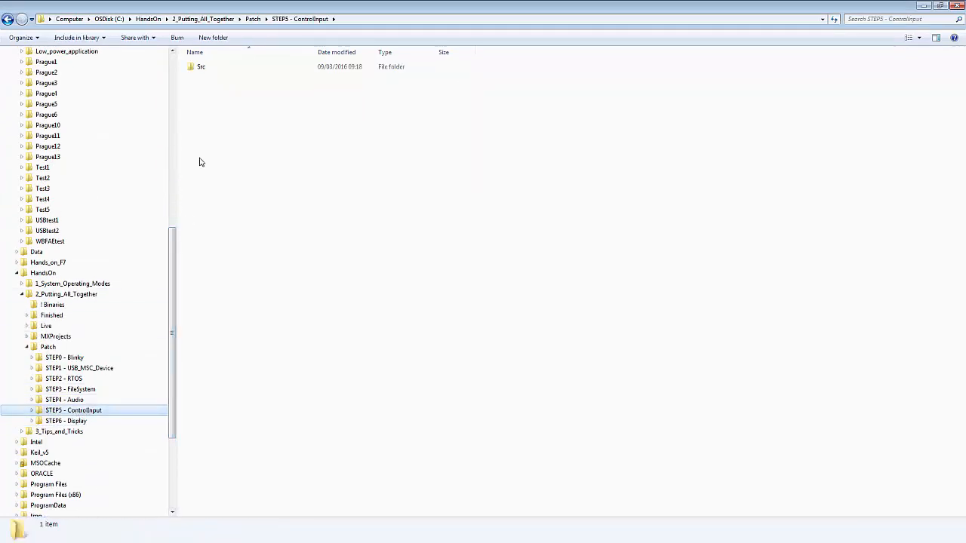
pyautogui.doubleClick(201, 66)
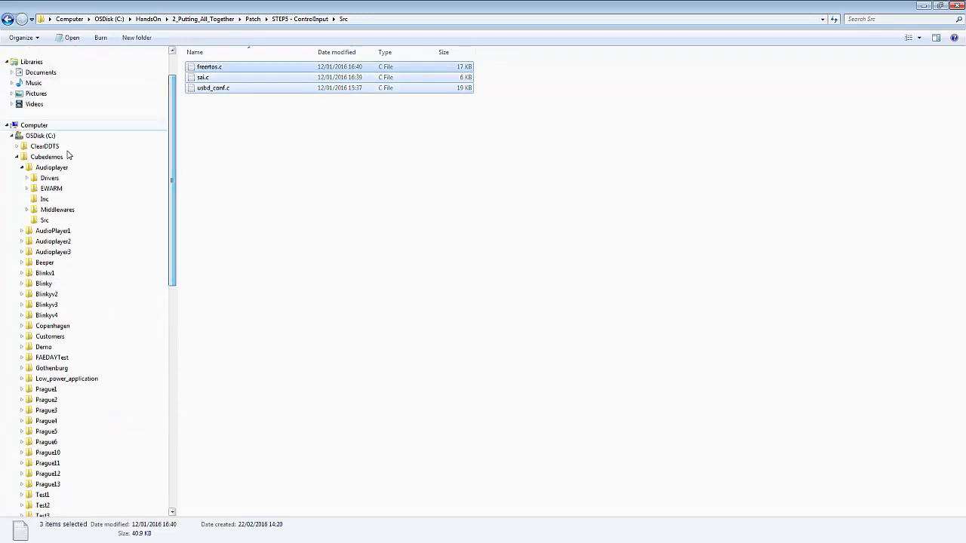
pyautogui.click(45, 219)
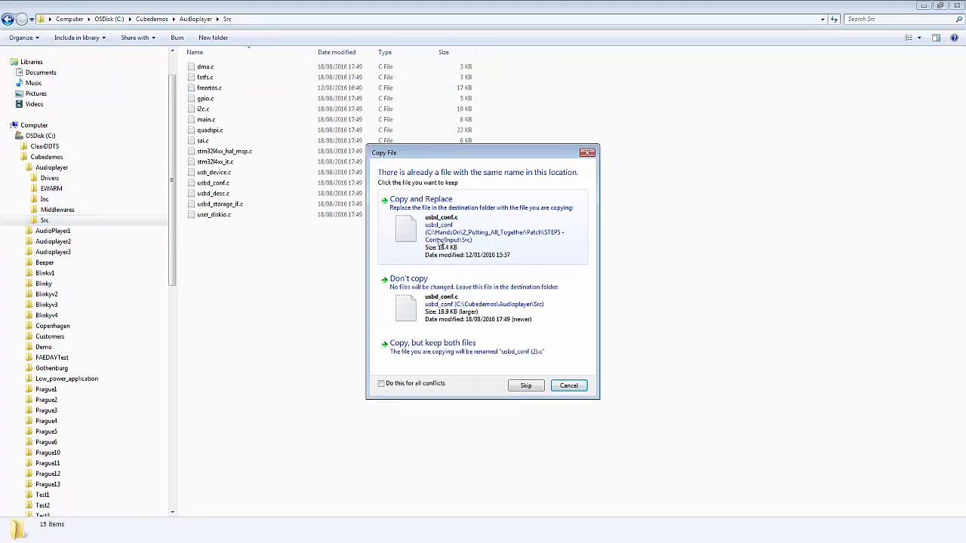
pyautogui.click(421, 199)
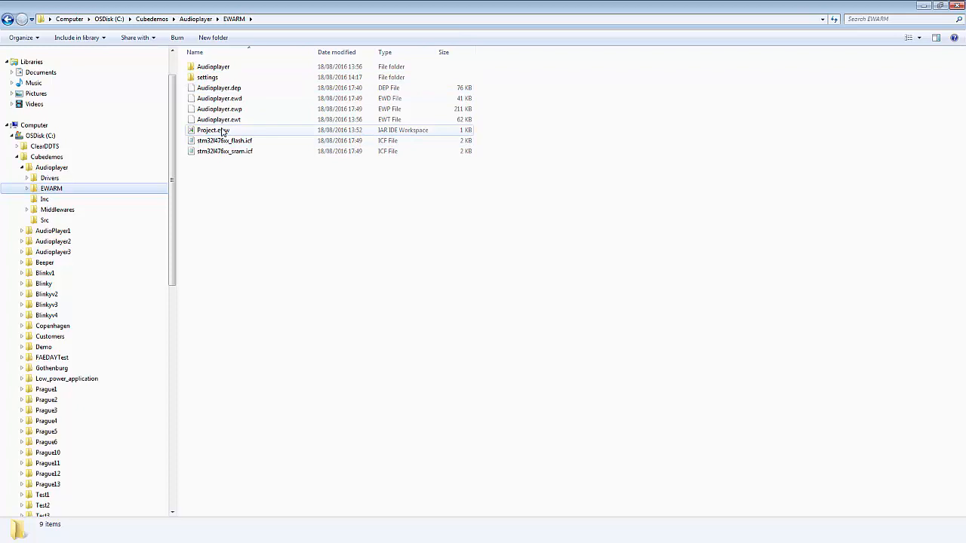
pyautogui.moveTo(213, 130)
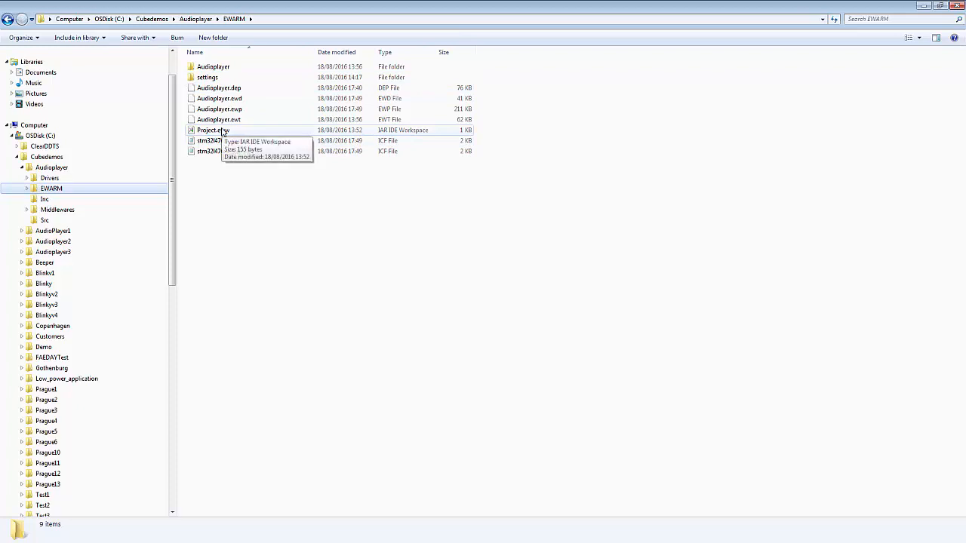